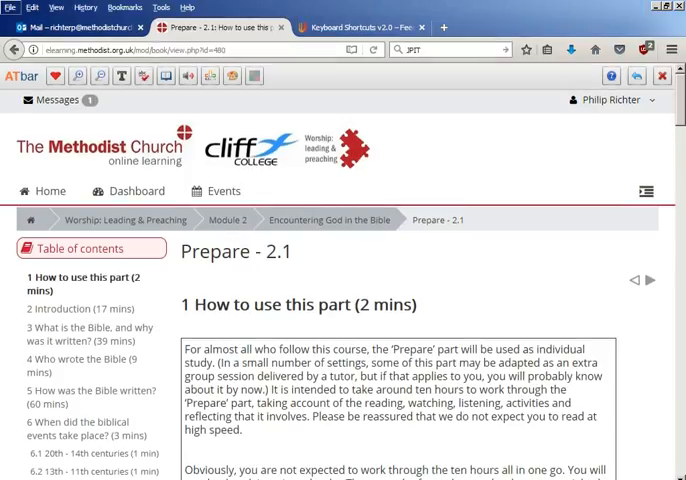
- Return to the 'How to use this part' chapter and bring the Administration block into view
scroll(down, 3)
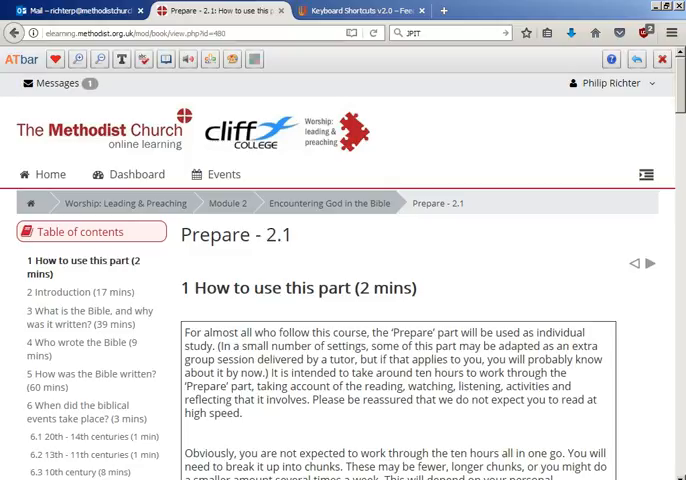
mouse_move(116, 378)
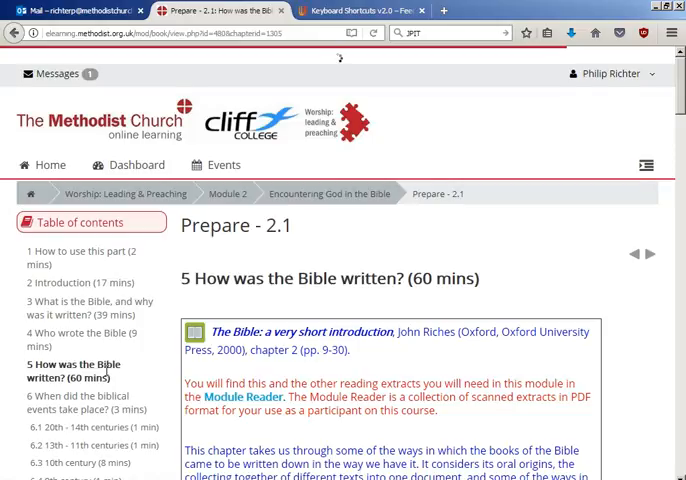
click(8, 60)
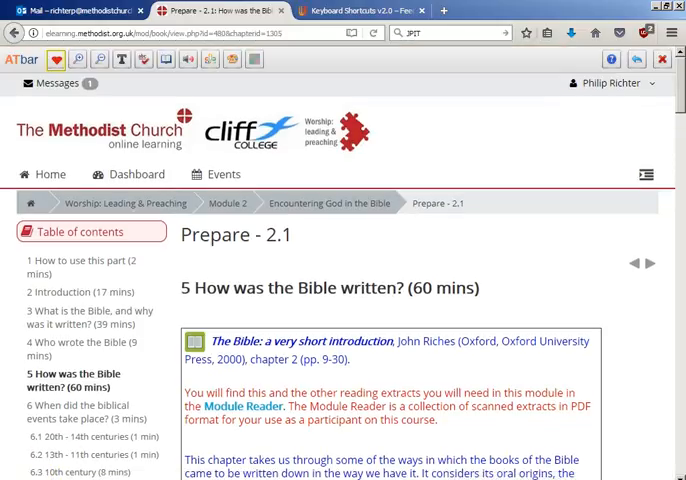
click(68, 266)
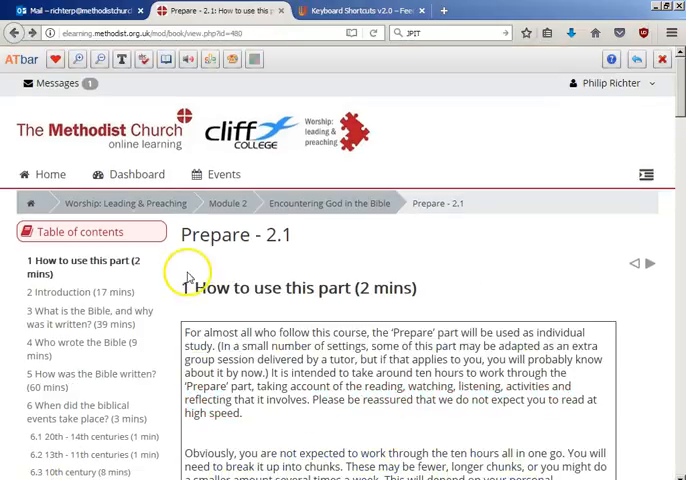
mouse_move(168, 270)
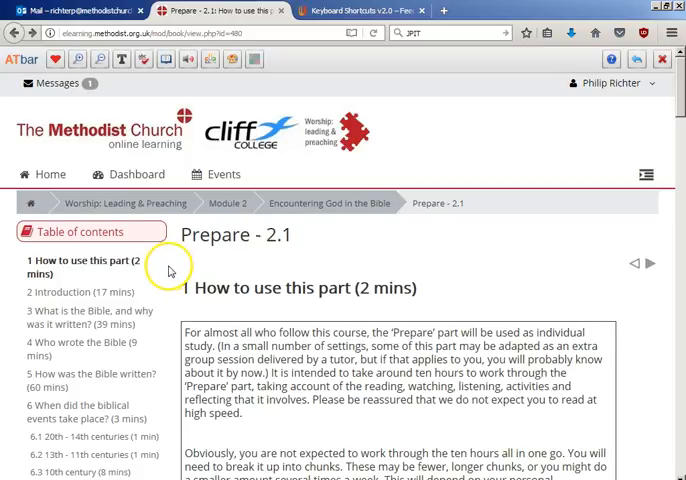
scroll(down, 3)
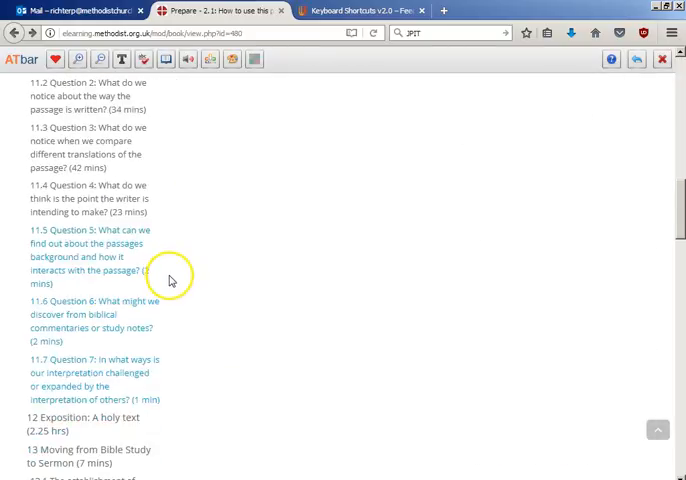
scroll(up, 3)
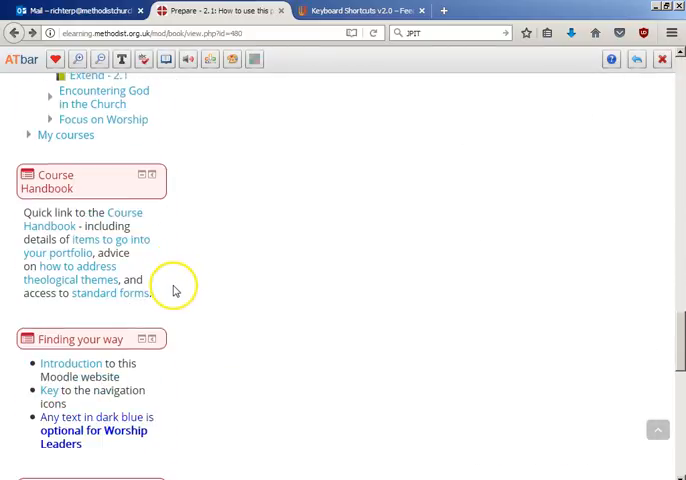
scroll(down, 3)
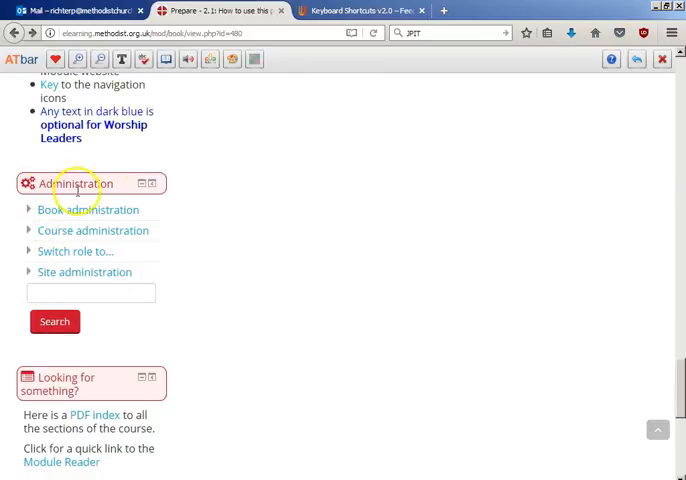
- Expand Book administration and choose Print book to load a printable version of the whole book
click(28, 208)
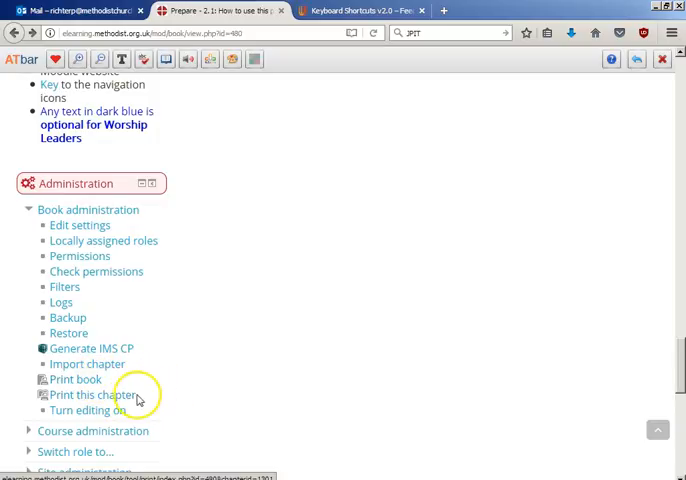
mouse_move(164, 400)
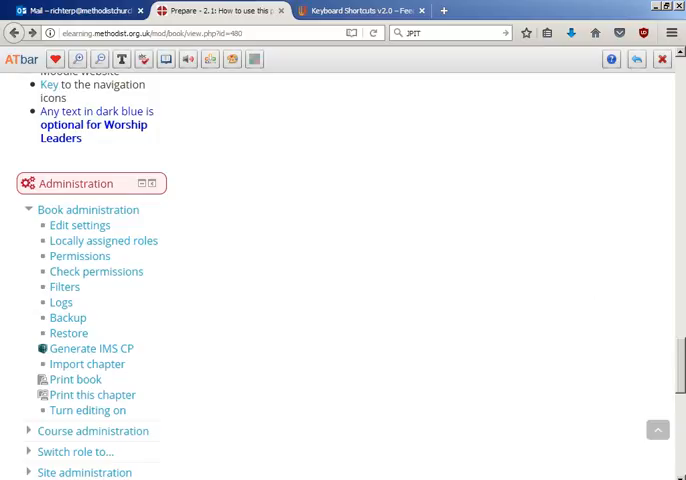
scroll(up, 3)
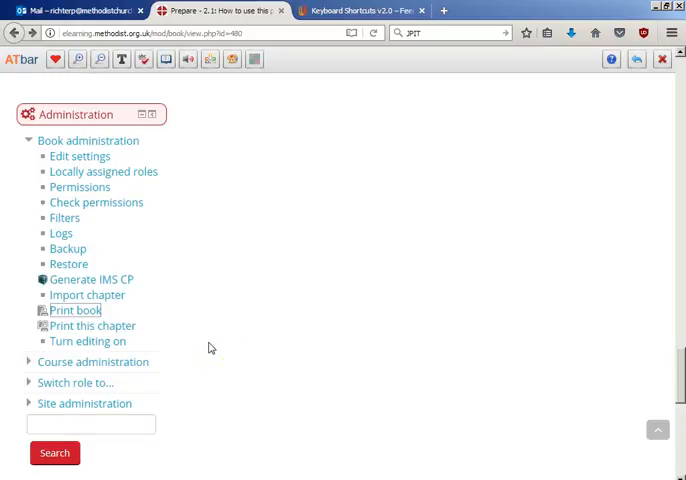
mouse_move(76, 310)
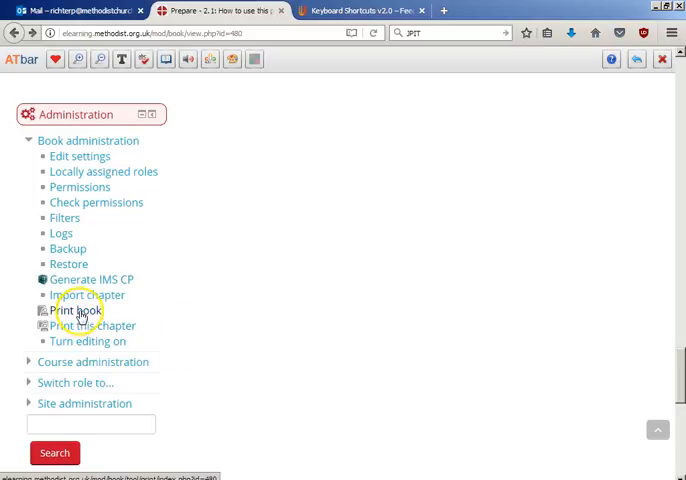
click(78, 312)
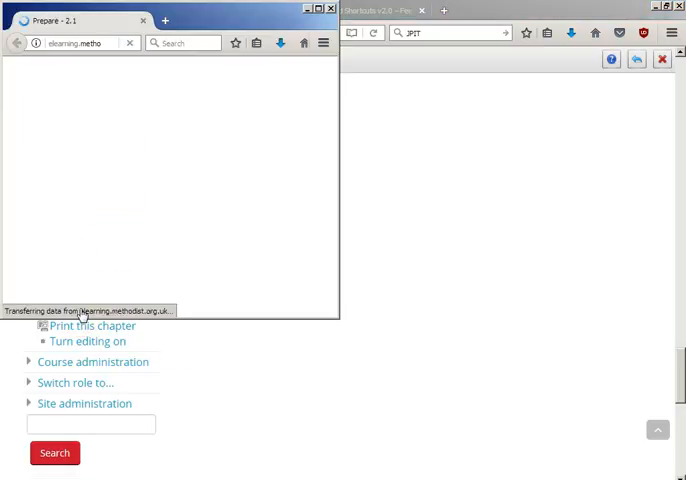